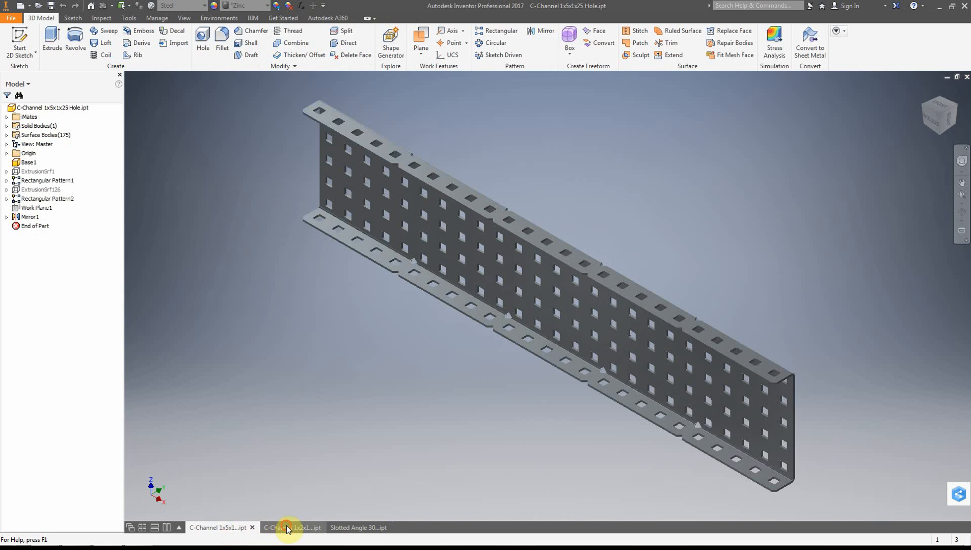
Switch to the Slotted Angle 30 Hole.ipt document to view the slotted angle bracket
{"action": "left_click", "coordinate": [357, 527]}
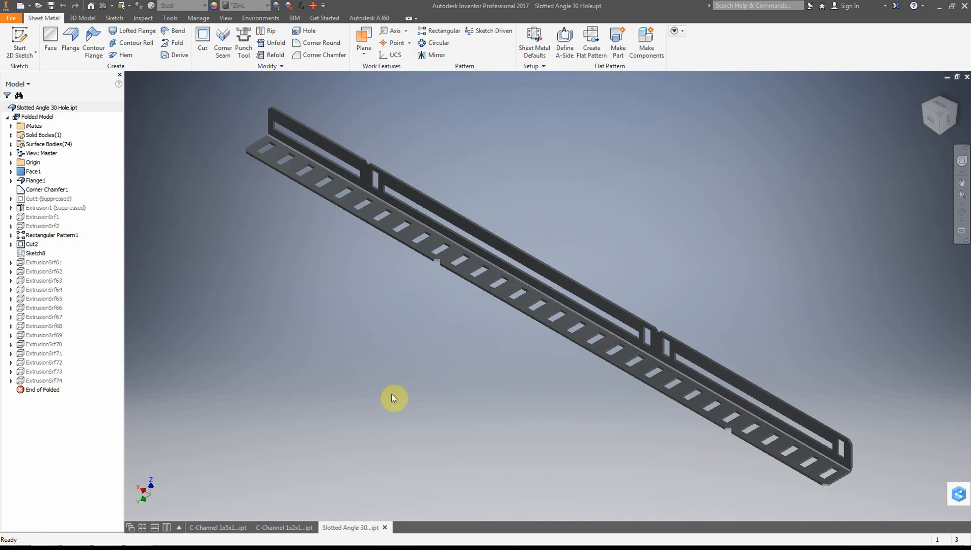
{"action": "mouse_move", "coordinate": [412, 322]}
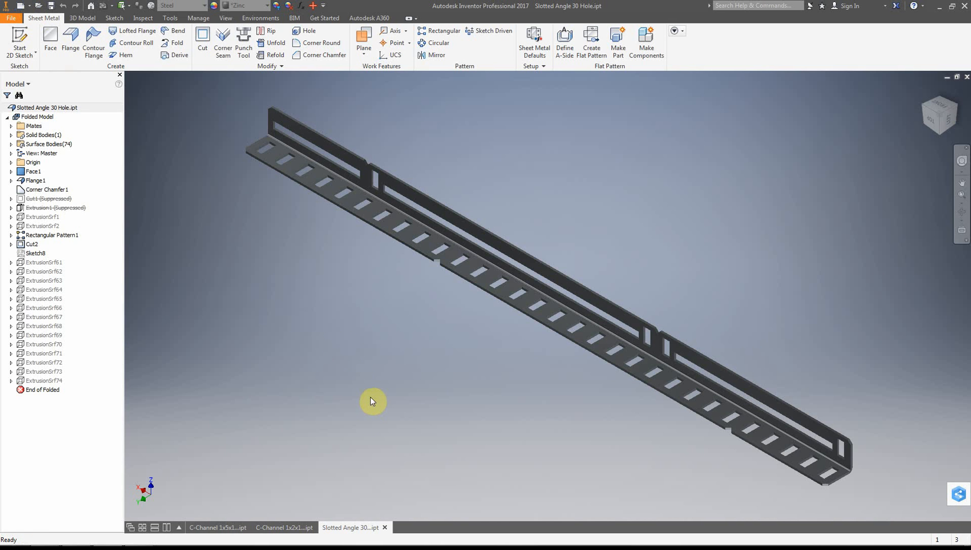
{"action": "mouse_move", "coordinate": [356, 388]}
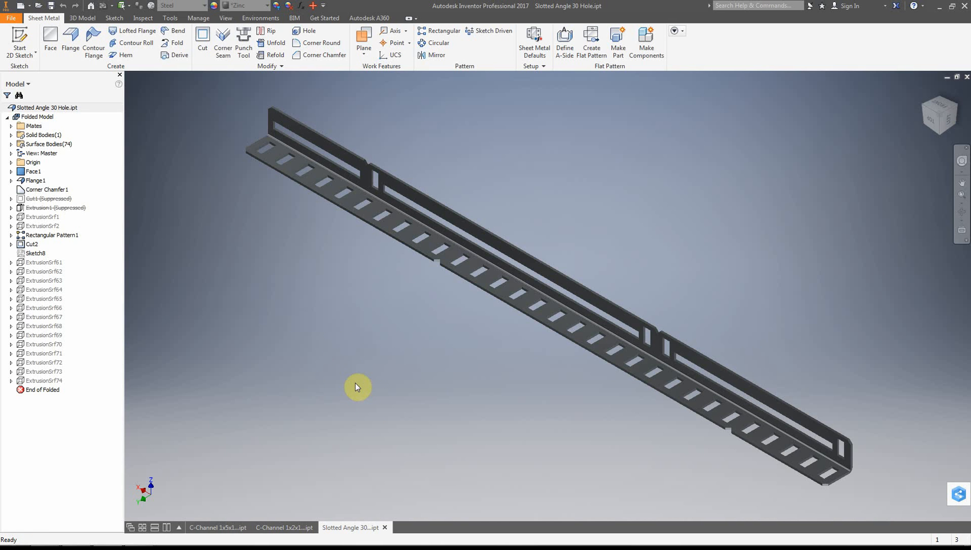
{"action": "mouse_move", "coordinate": [338, 388]}
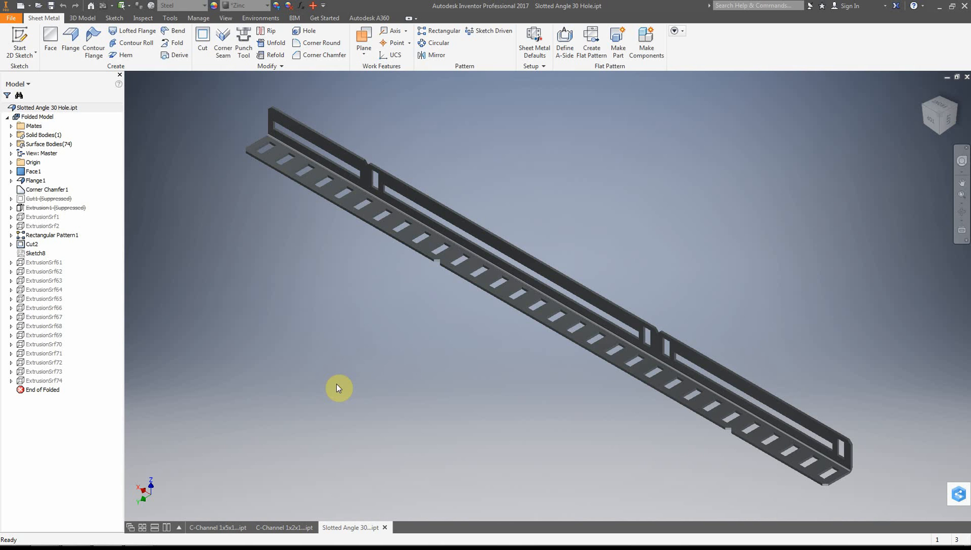
{"action": "mouse_move", "coordinate": [466, 407]}
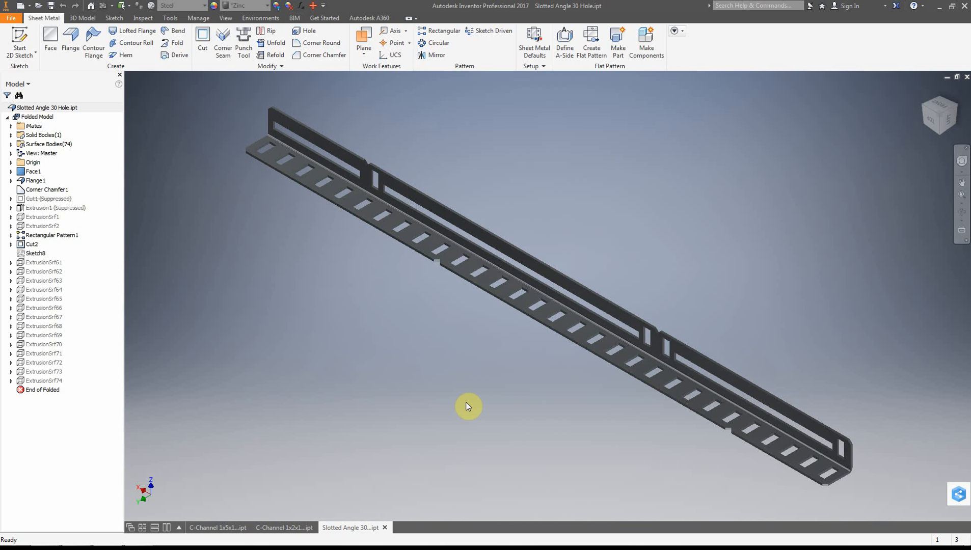
{"action": "mouse_move", "coordinate": [460, 415]}
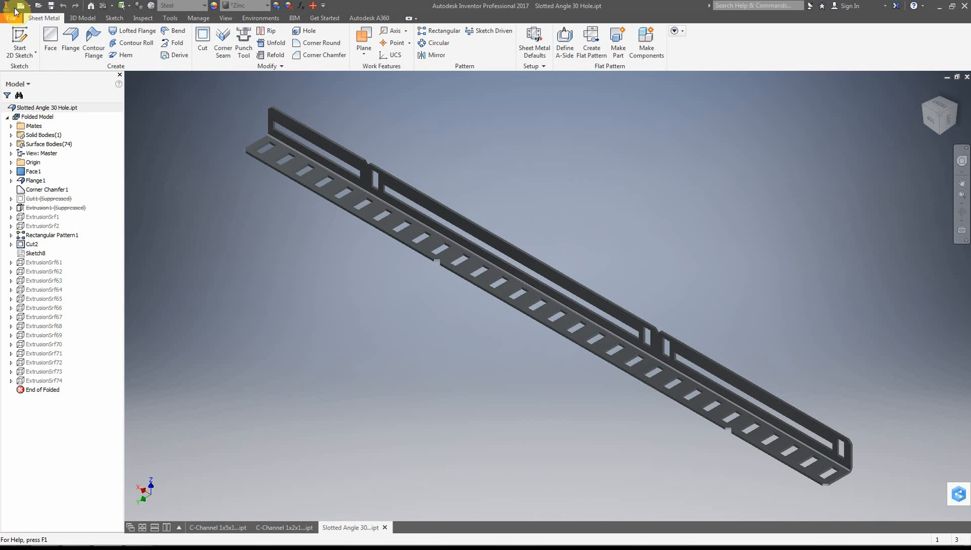
Bring up the New document type list to start an empty assembly
{"action": "left_click", "coordinate": [20, 10]}
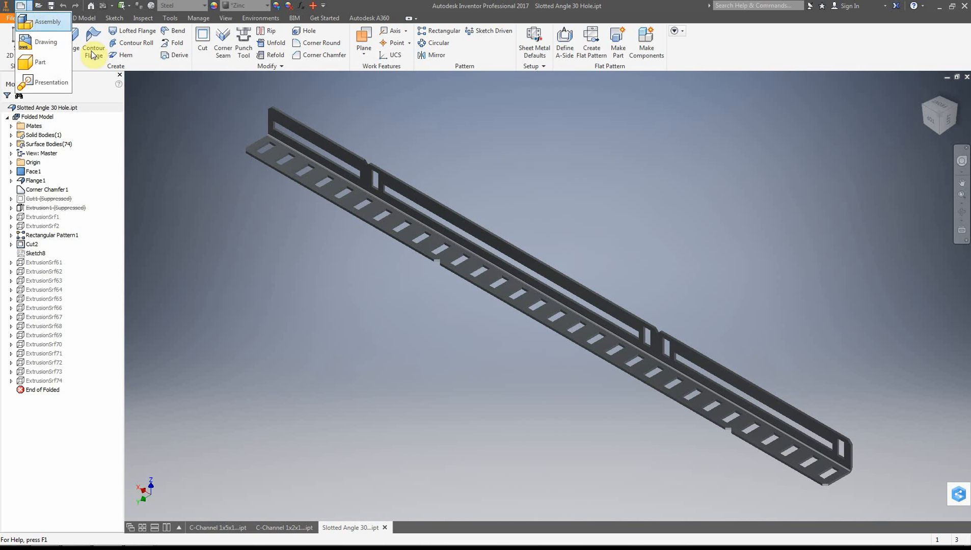
{"action": "mouse_move", "coordinate": [116, 76]}
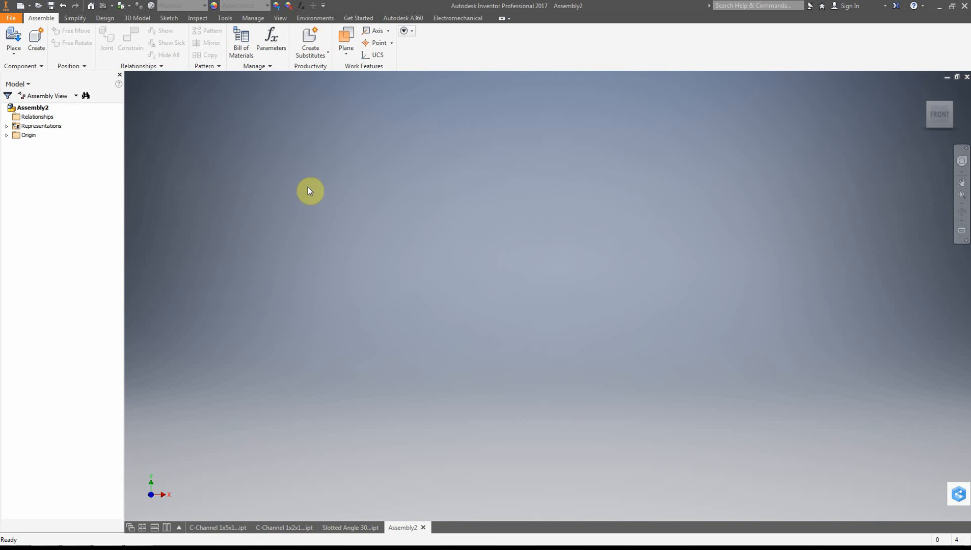
{"action": "mouse_move", "coordinate": [439, 496]}
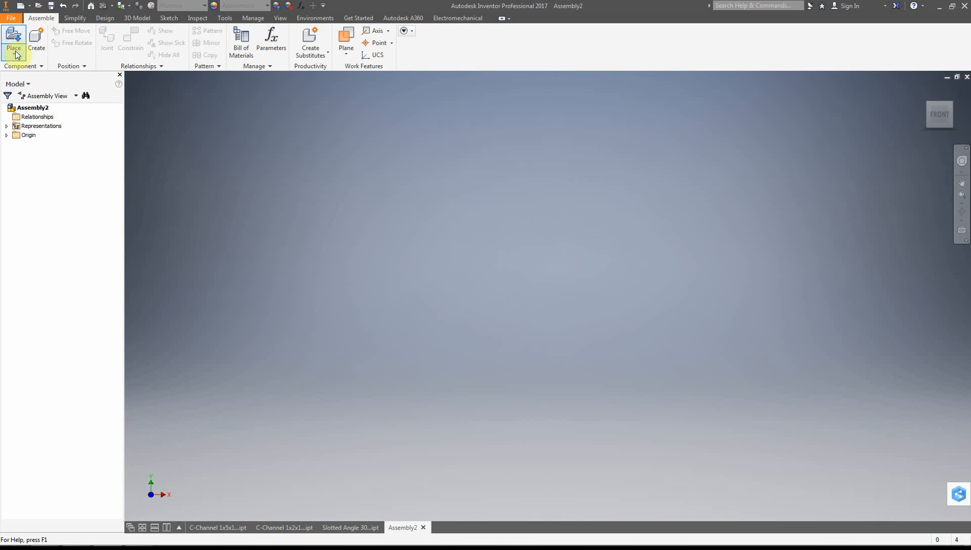
Start Place Component and browse to the POE > Imperial > Structure parts folder
{"action": "left_click", "coordinate": [11, 36]}
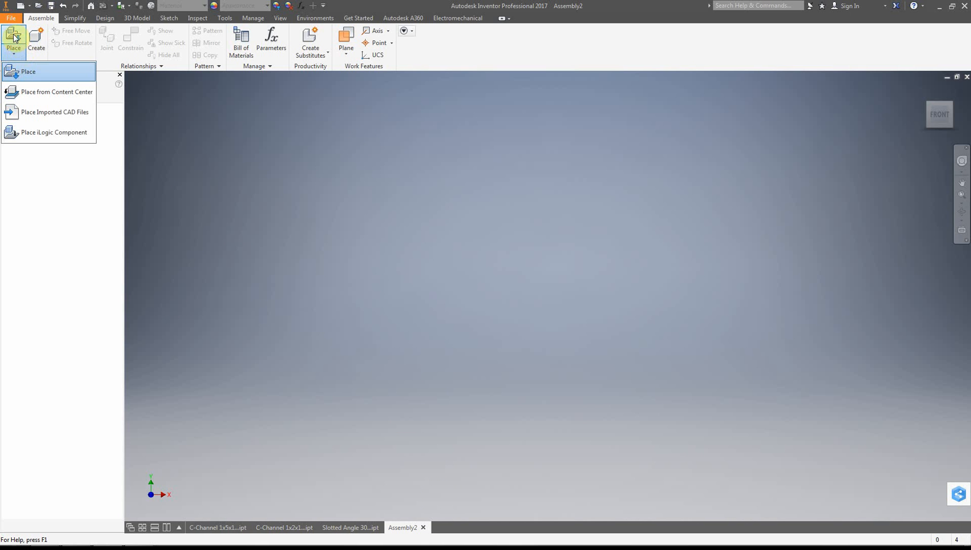
{"action": "left_click", "coordinate": [27, 71]}
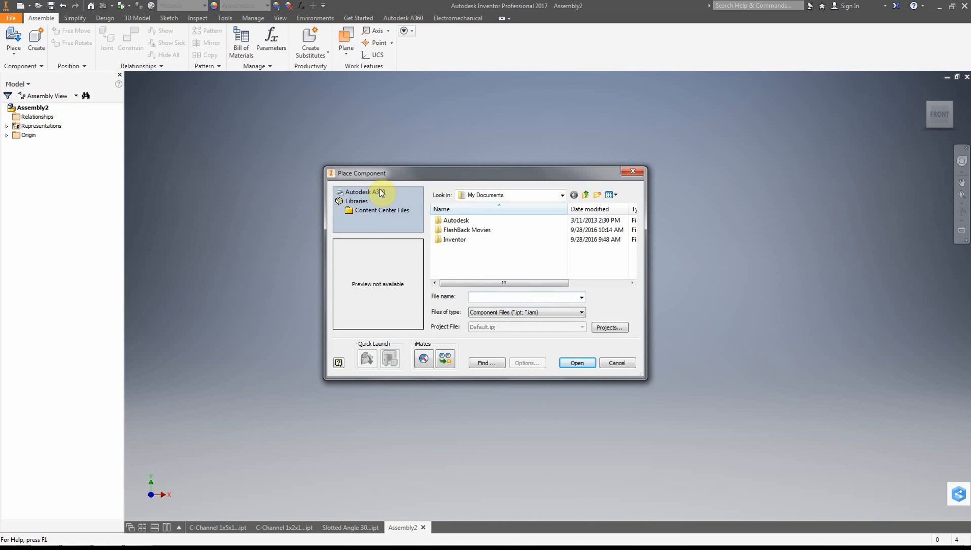
{"action": "left_click", "coordinate": [562, 194]}
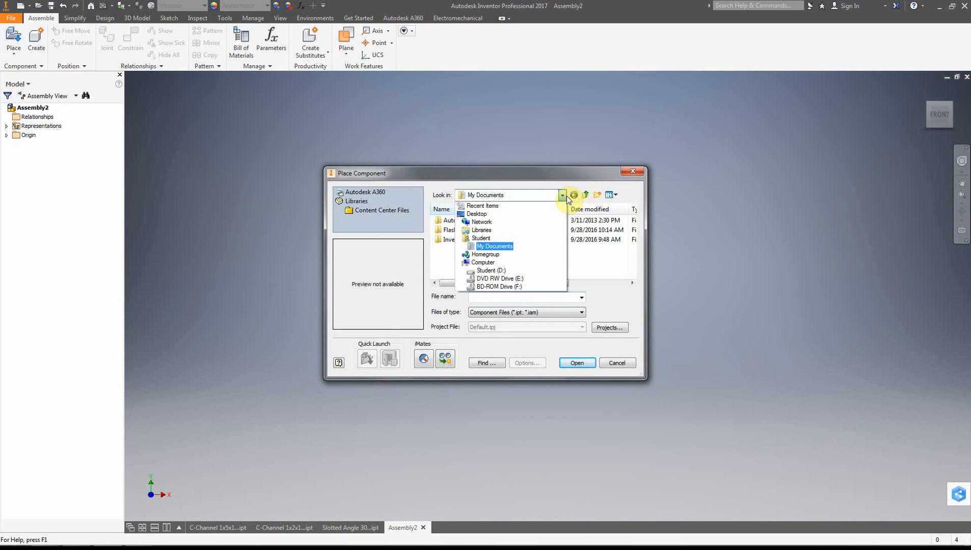
{"action": "left_click", "coordinate": [490, 270]}
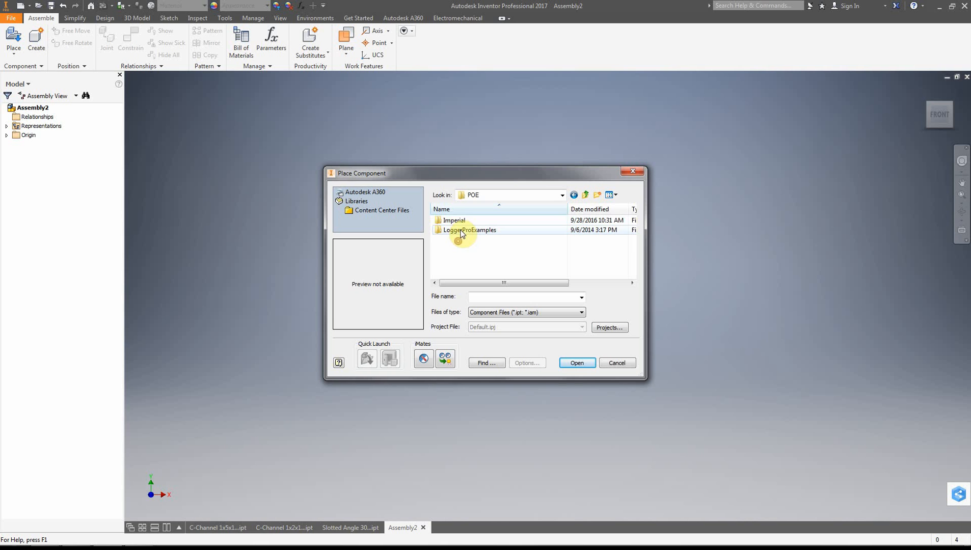
{"action": "double_click", "coordinate": [452, 220]}
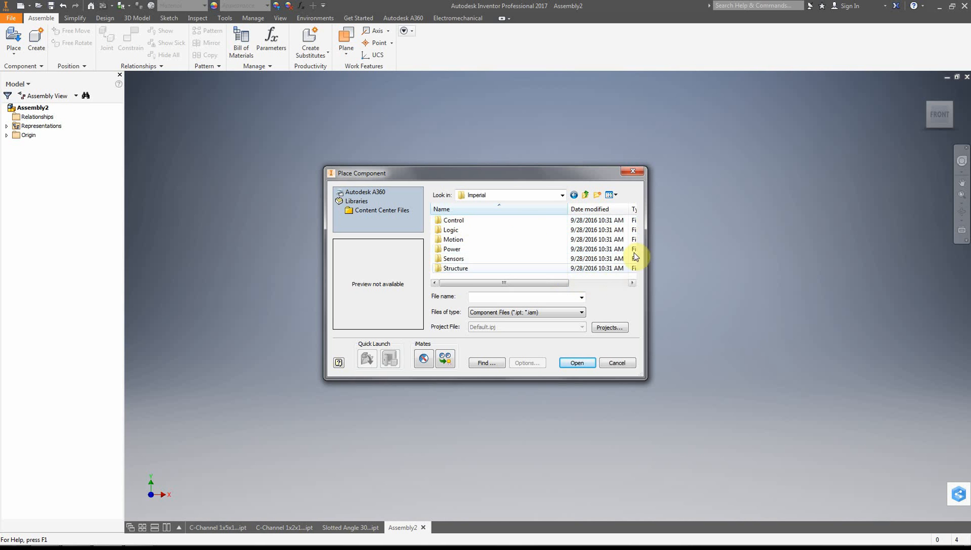
{"action": "double_click", "coordinate": [455, 268]}
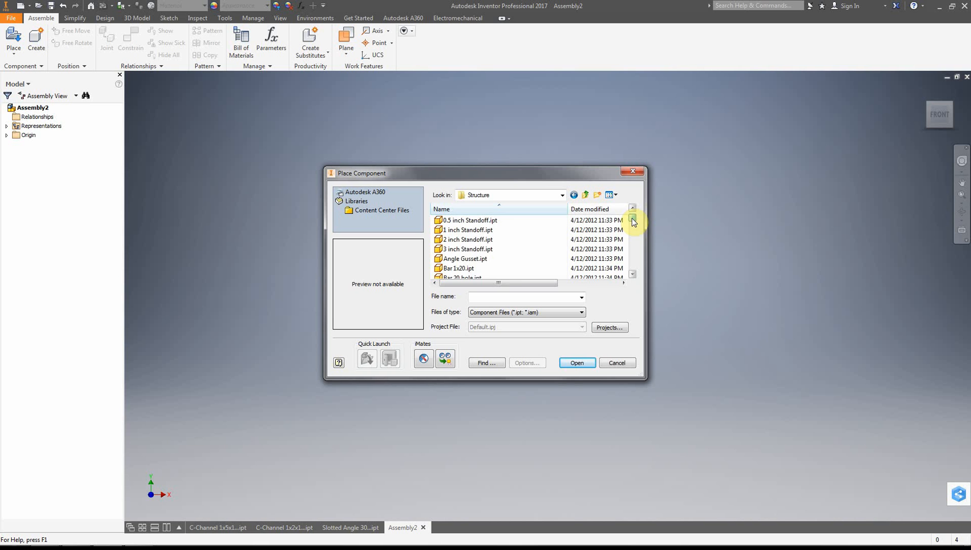
Select C-Channel 1x5x1x25 Hole.ipt from the Structure folder and load it for placement
{"action": "scroll", "scroll_direction": "down", "scroll_amount": 3}
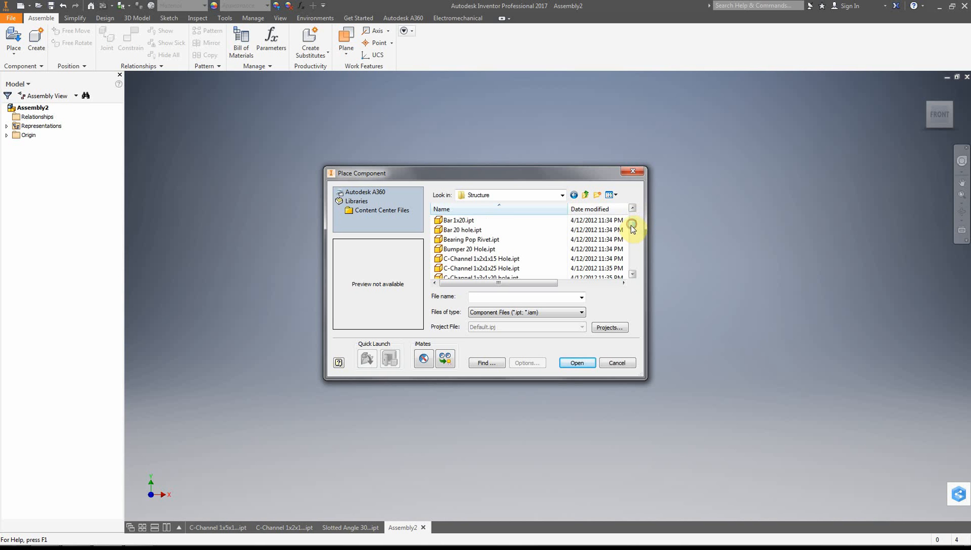
{"action": "scroll", "scroll_direction": "down", "scroll_amount": 3}
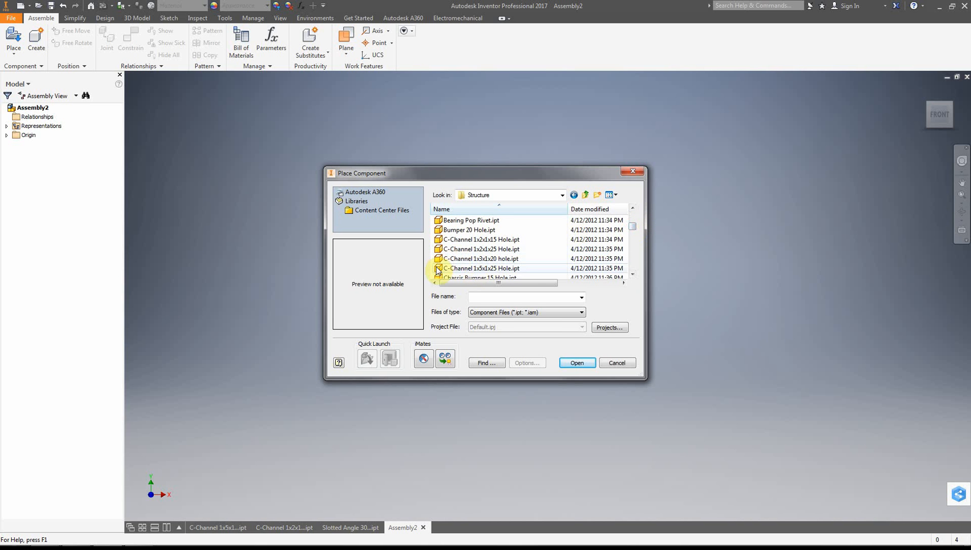
{"action": "left_click", "coordinate": [480, 267]}
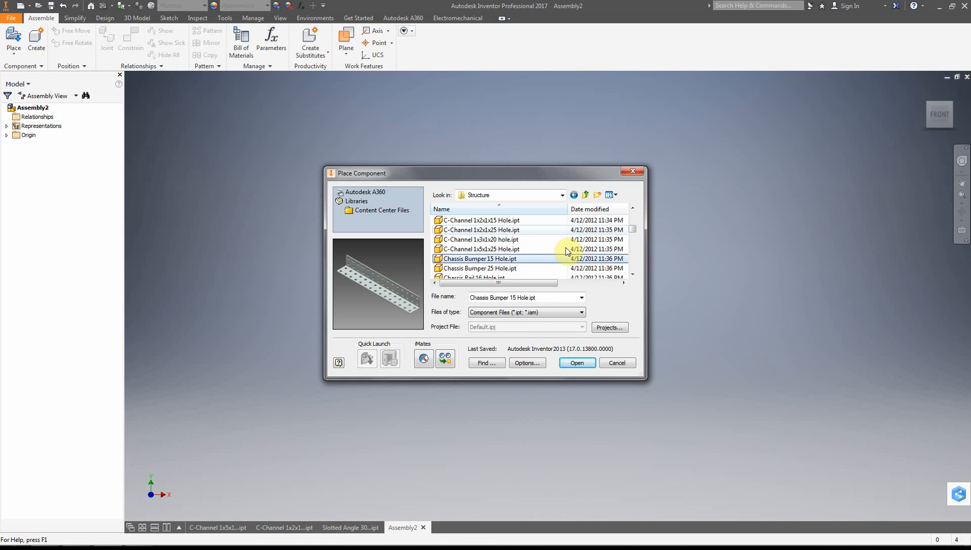
{"action": "left_click", "coordinate": [480, 240]}
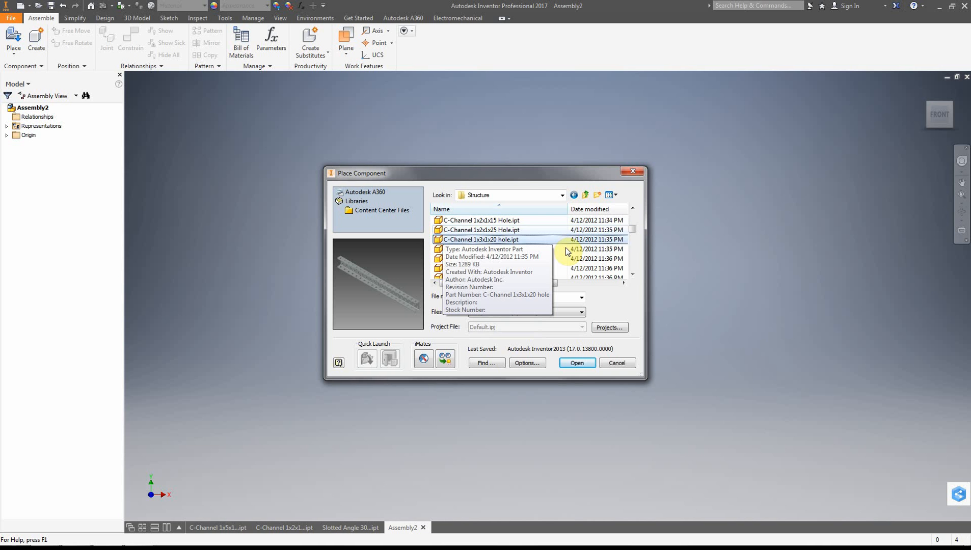
{"action": "left_click", "coordinate": [481, 230]}
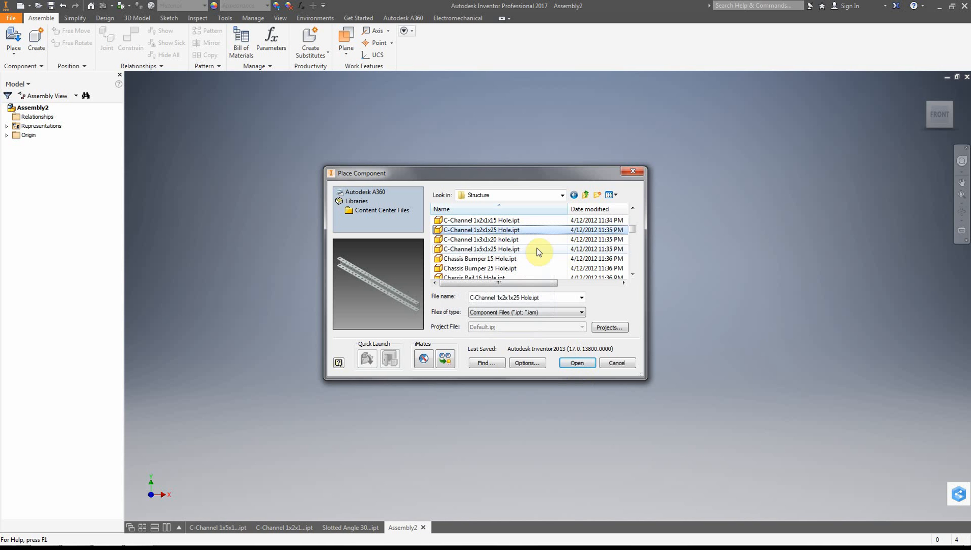
{"action": "left_click", "coordinate": [480, 250]}
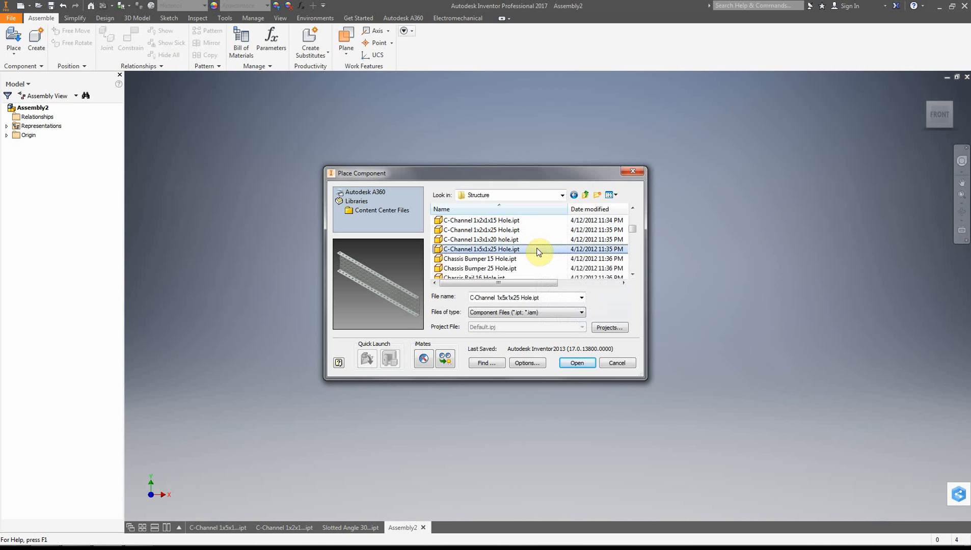
{"action": "left_click", "coordinate": [577, 363]}
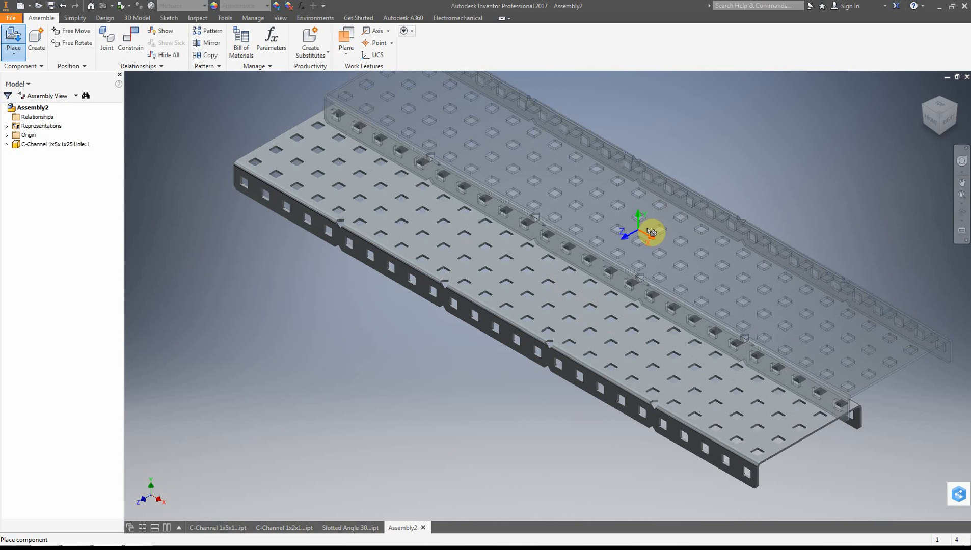
Finish placing three C-Channel 1x5x1x25 Hole instances and drag one channel to a new spot
{"action": "left_click_drag", "start_coordinate": [650, 231], "coordinate": [719, 231]}
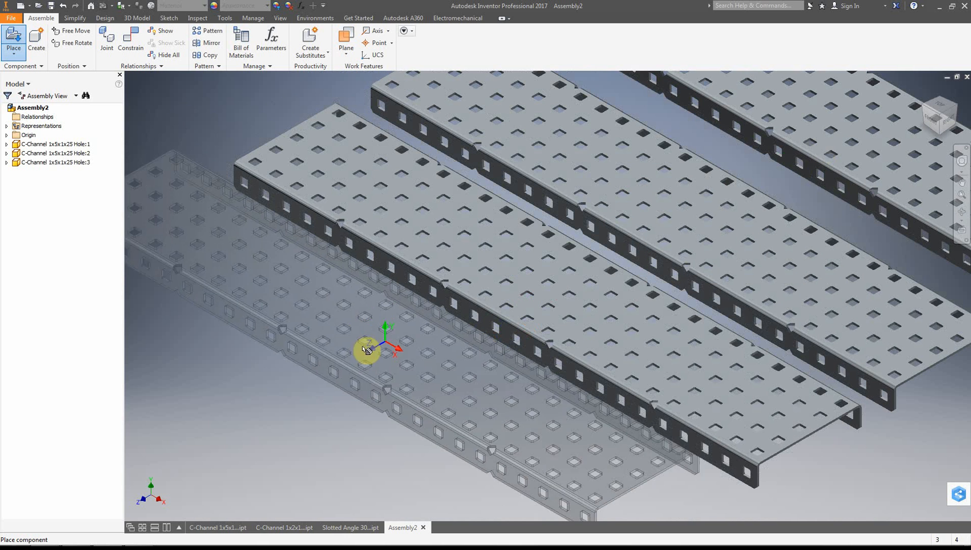
{"action": "right_click", "coordinate": [367, 351]}
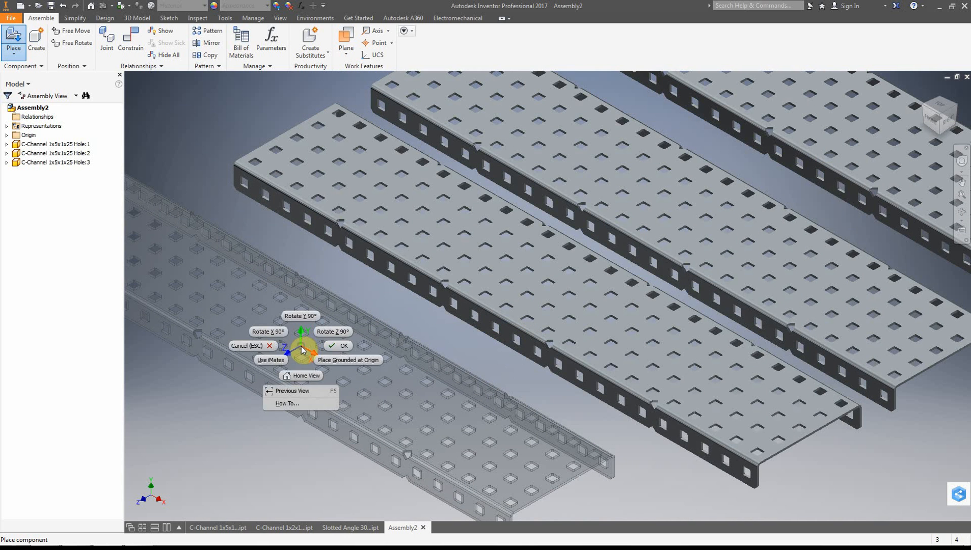
{"action": "left_click", "coordinate": [332, 345]}
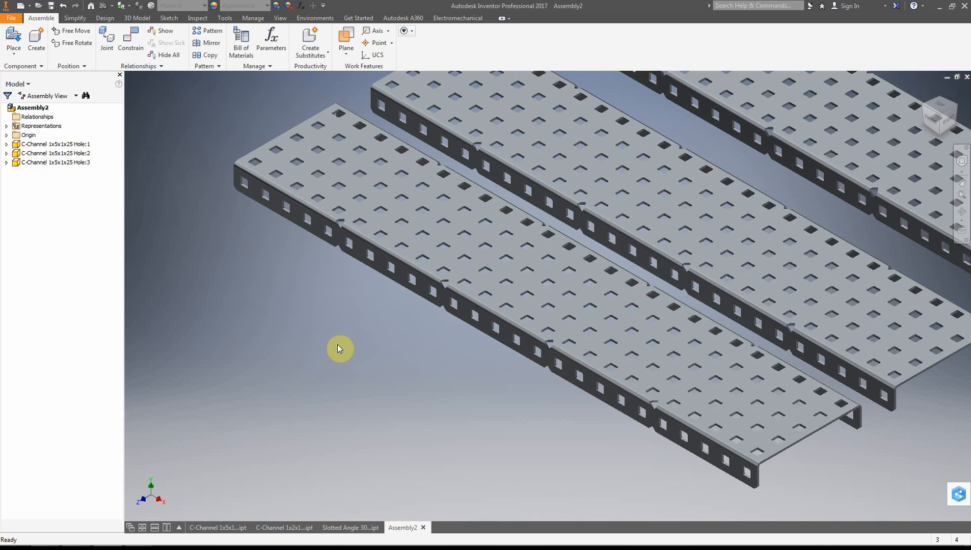
{"action": "left_click", "coordinate": [569, 321]}
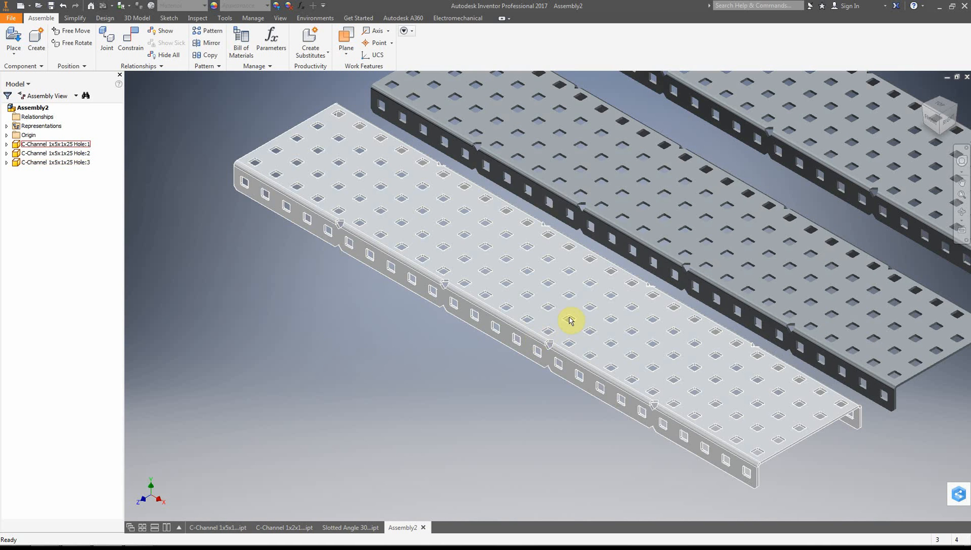
{"action": "left_click", "coordinate": [569, 320]}
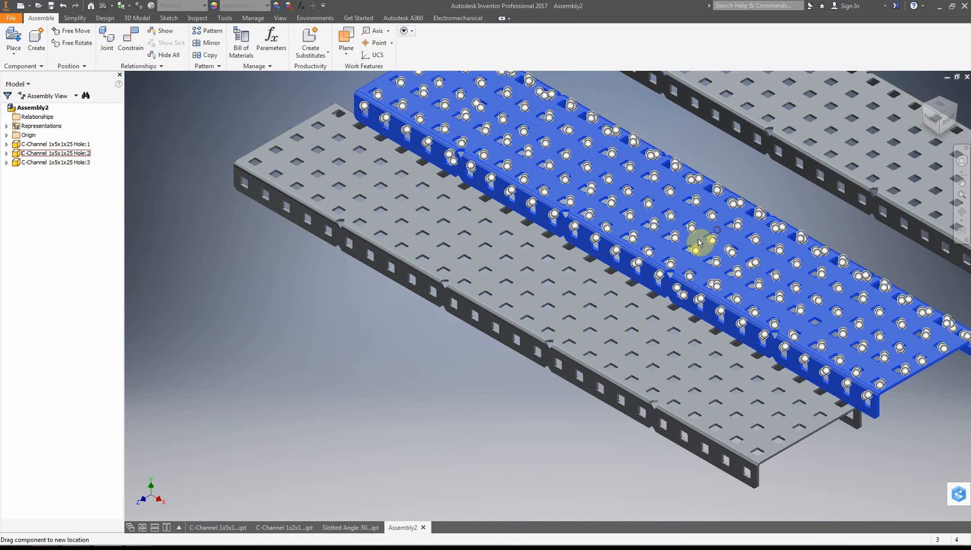
{"action": "left_click_drag", "start_coordinate": [700, 242], "coordinate": [594, 353]}
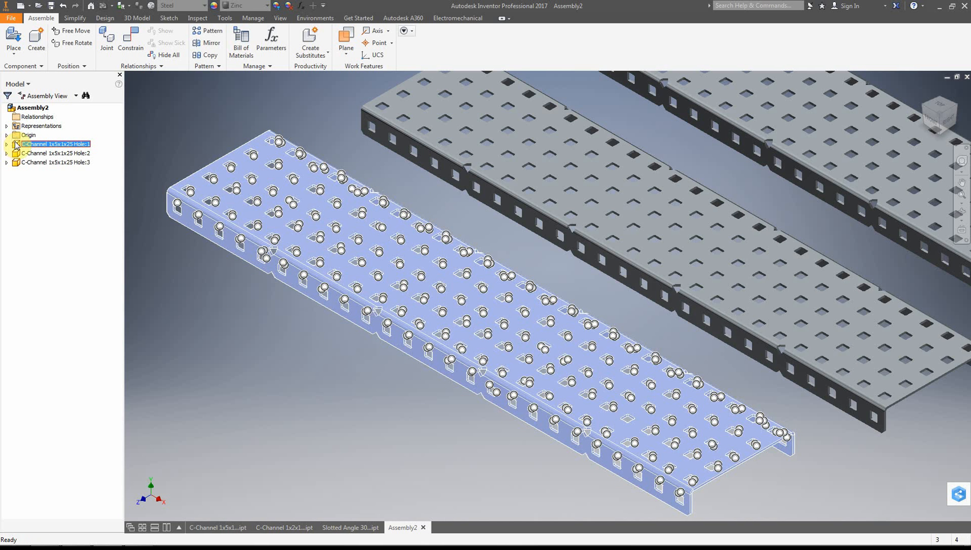
{"action": "right_click", "coordinate": [55, 144]}
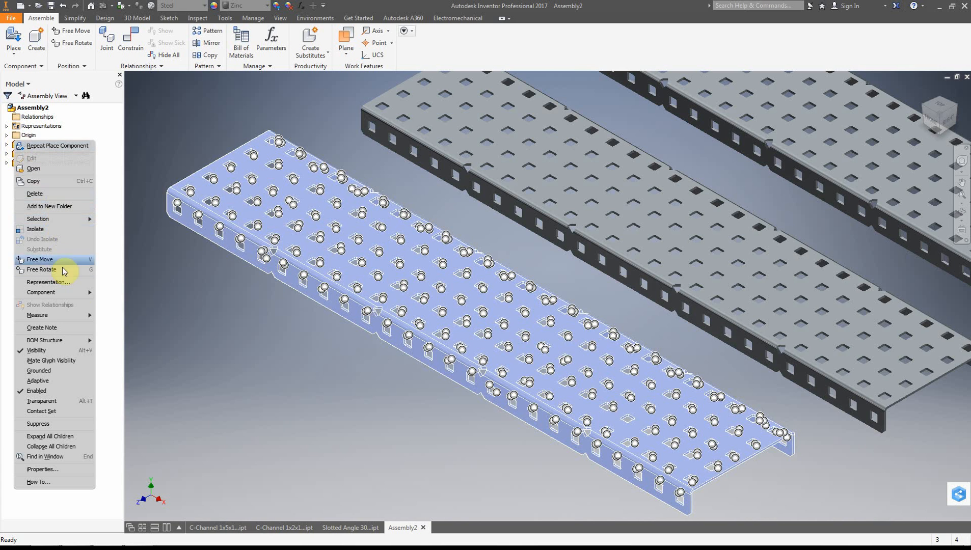
{"action": "mouse_move", "coordinate": [56, 370]}
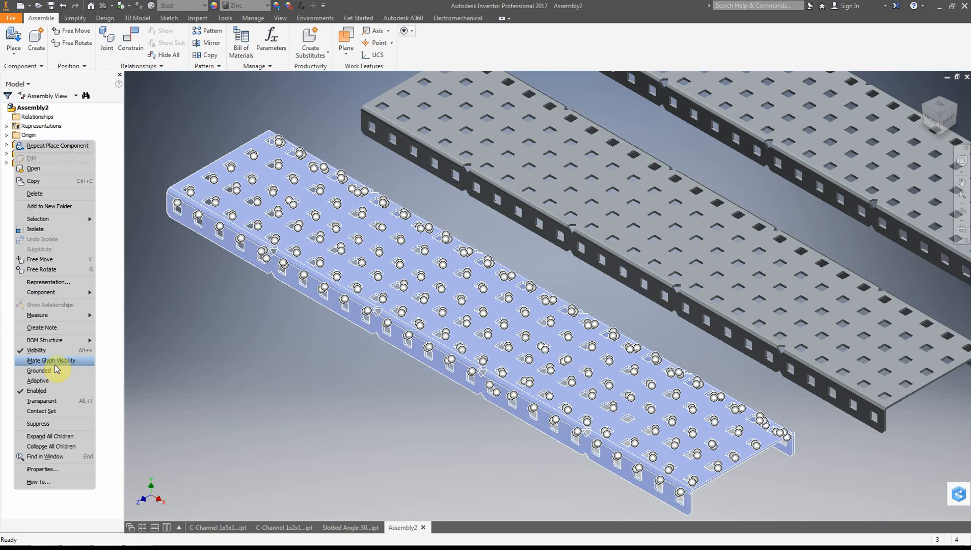
{"action": "left_click", "coordinate": [50, 361]}
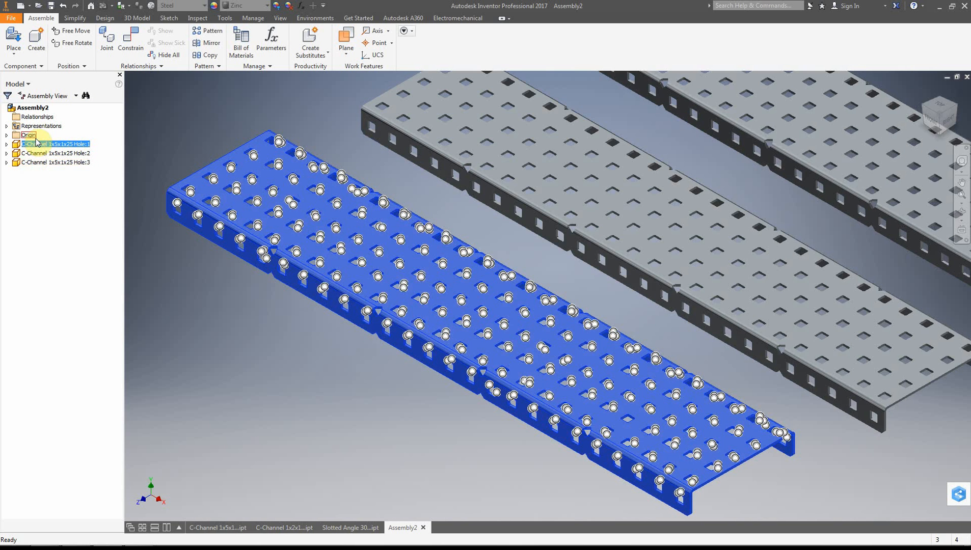
{"action": "right_click", "coordinate": [36, 144]}
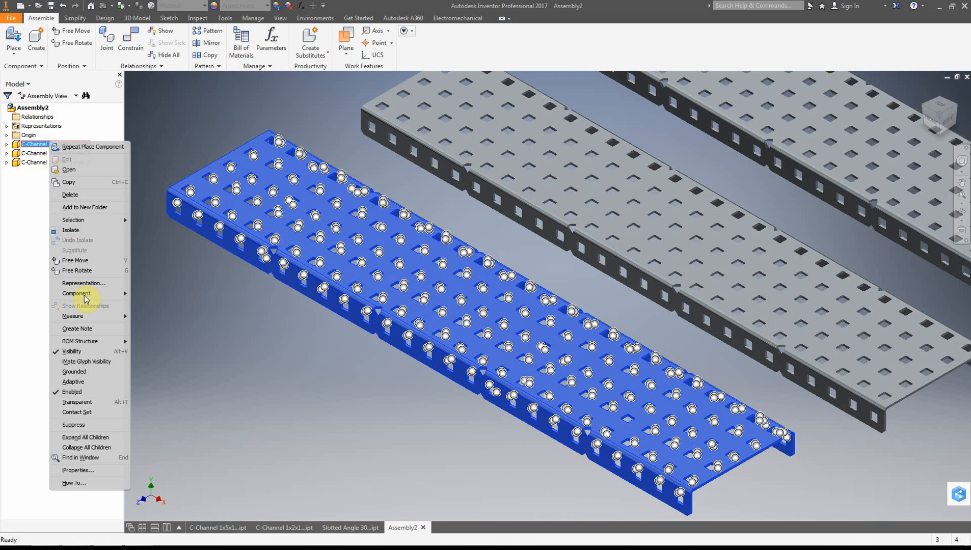
{"action": "mouse_move", "coordinate": [85, 341]}
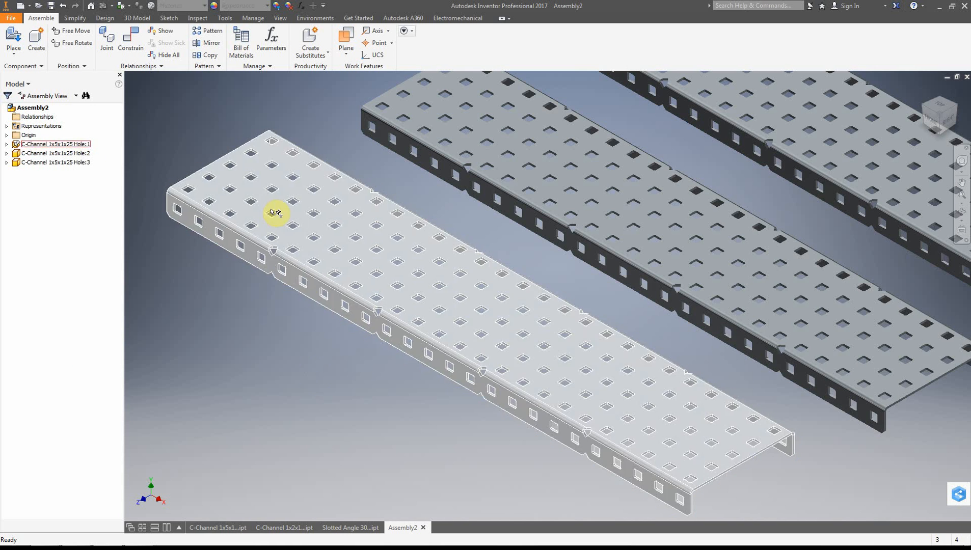
{"action": "left_click", "coordinate": [277, 213]}
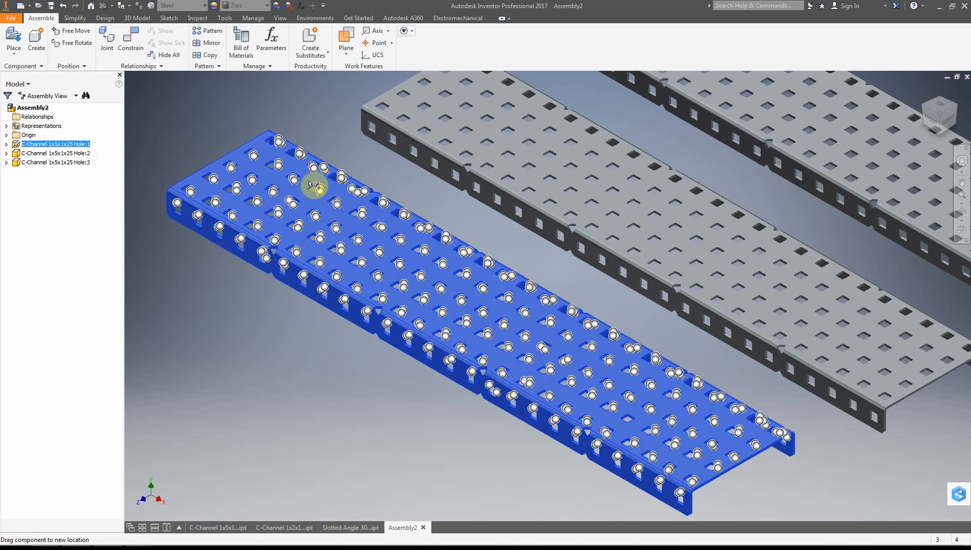
{"action": "mouse_move", "coordinate": [388, 214]}
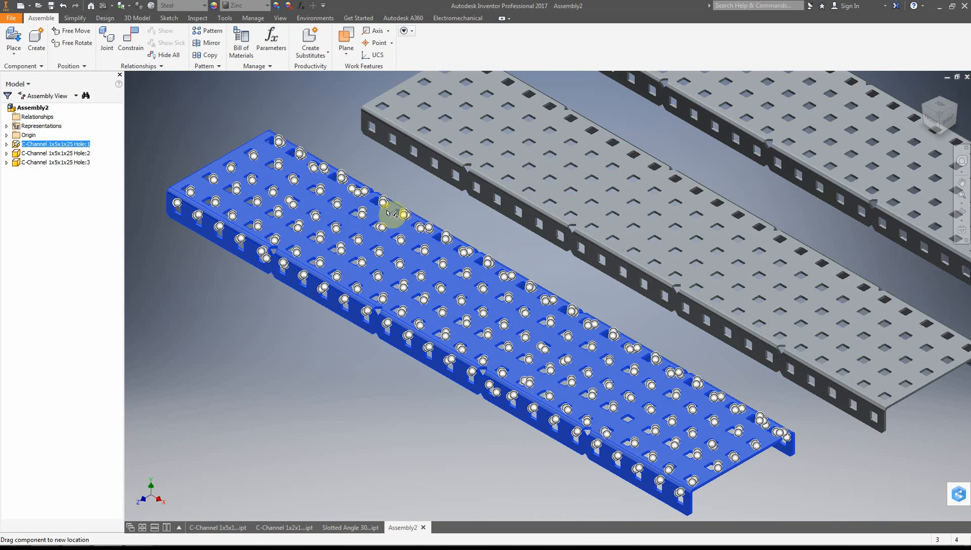
{"action": "right_click", "coordinate": [51, 143]}
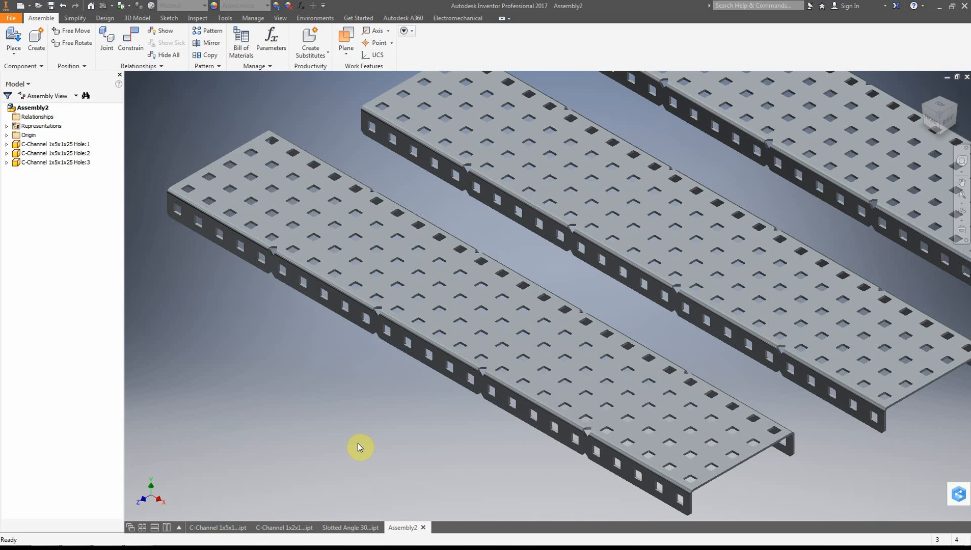
Choose Chassis Bumper 25 Hole.ipt in Place Component and load it for placement
{"action": "left_click", "coordinate": [581, 400]}
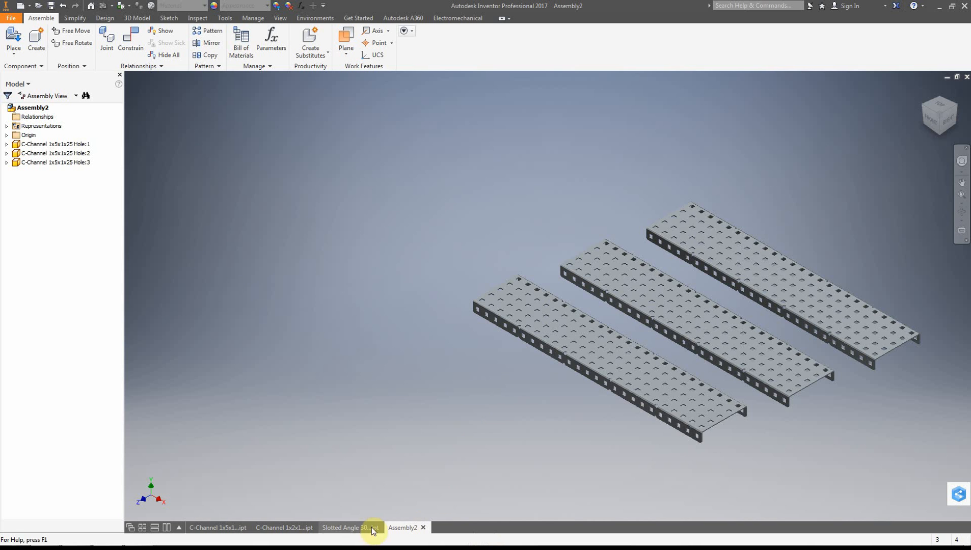
{"action": "left_click", "coordinate": [12, 40]}
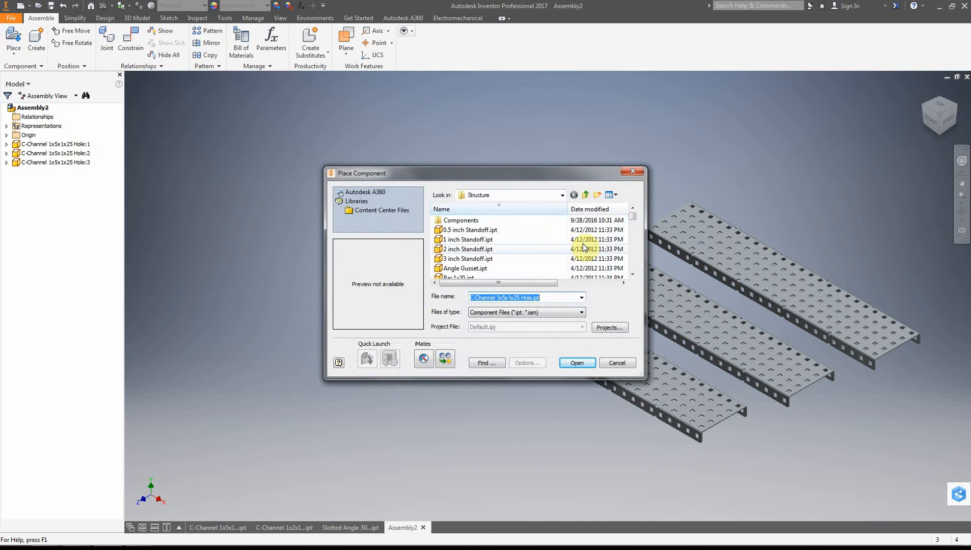
{"action": "left_click", "coordinate": [631, 226]}
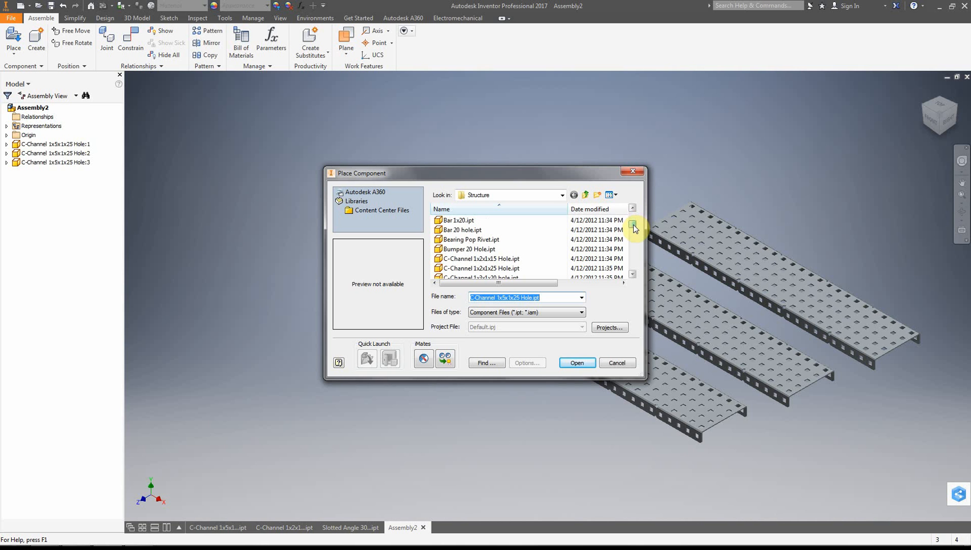
{"action": "left_click", "coordinate": [634, 230]}
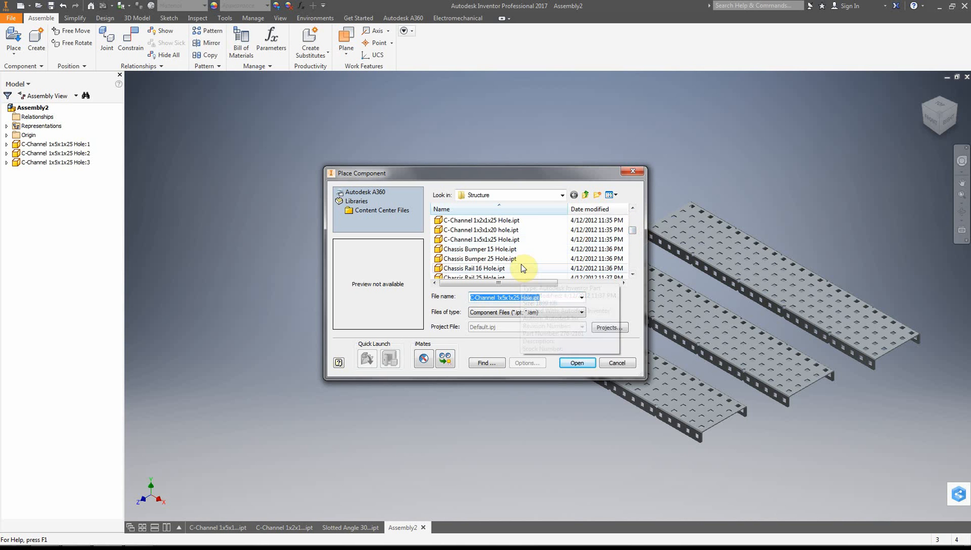
{"action": "left_click", "coordinate": [485, 259]}
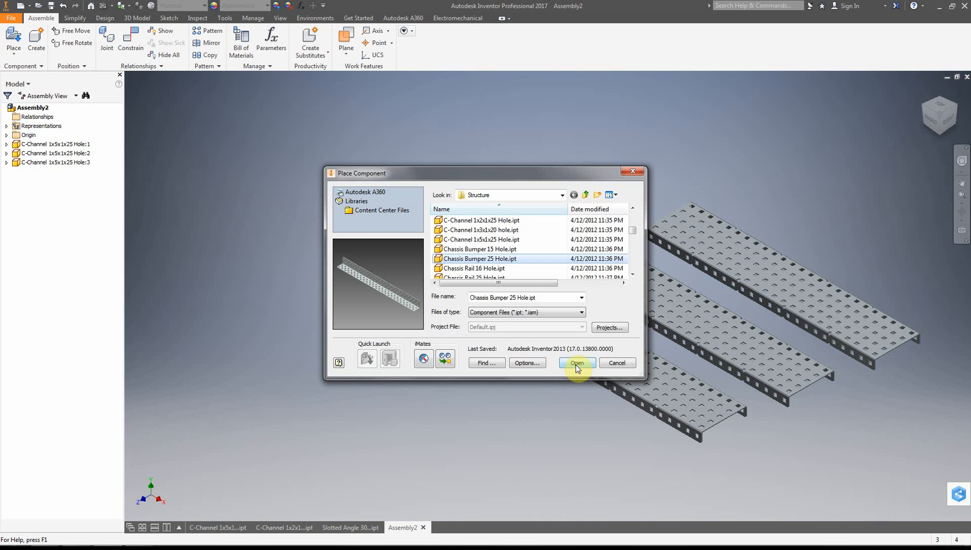
{"action": "left_click", "coordinate": [577, 362]}
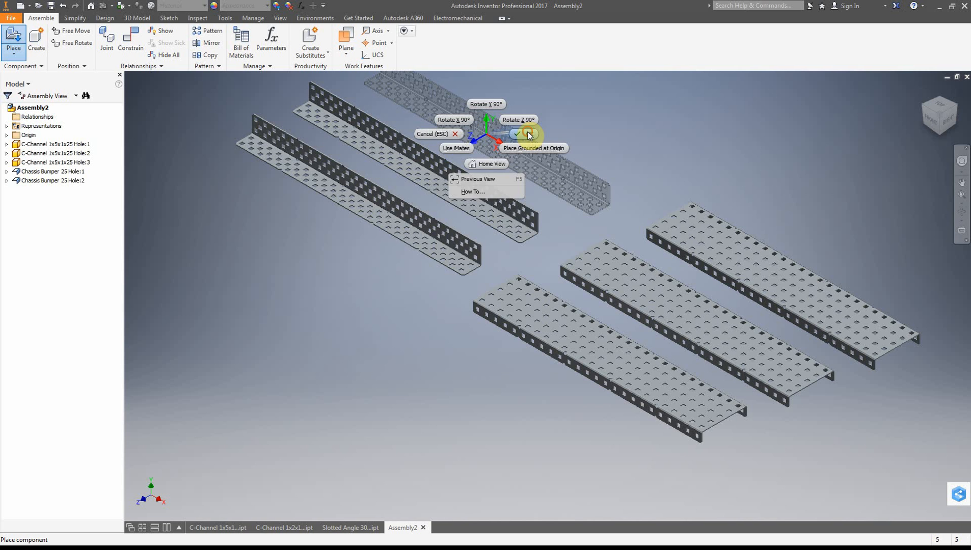
Finish placing two Chassis Bumper 25 Hole copies beside the C-channels
{"action": "left_click", "coordinate": [515, 135]}
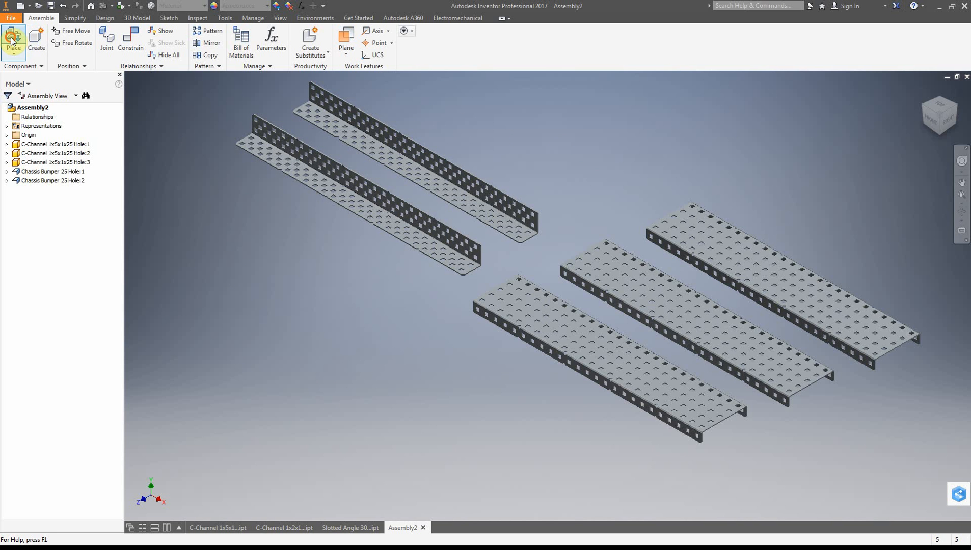
{"action": "left_click", "coordinate": [9, 33]}
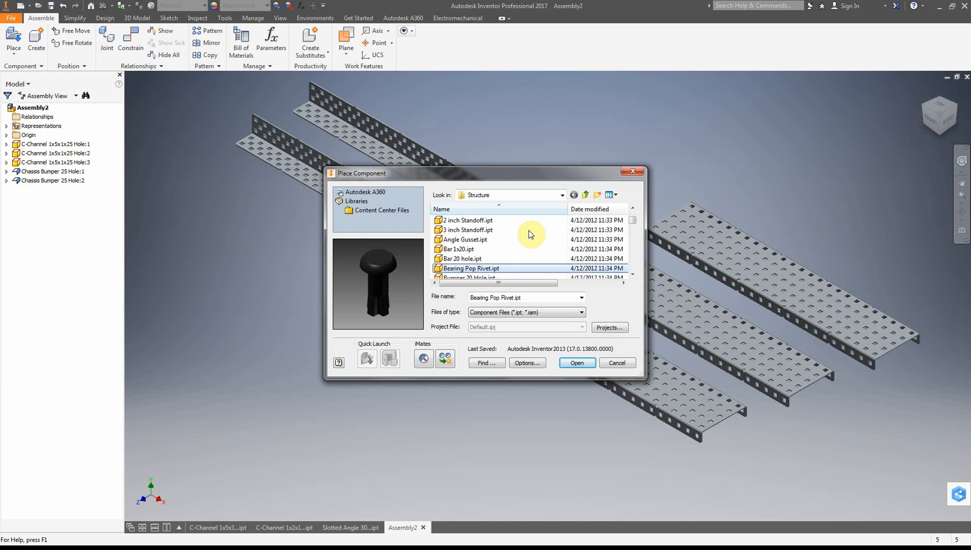
Load Plate 5x25 Hole.ipt and place three plates beside the bumpers and channels
{"action": "scroll", "scroll_direction": "down", "scroll_amount": 3}
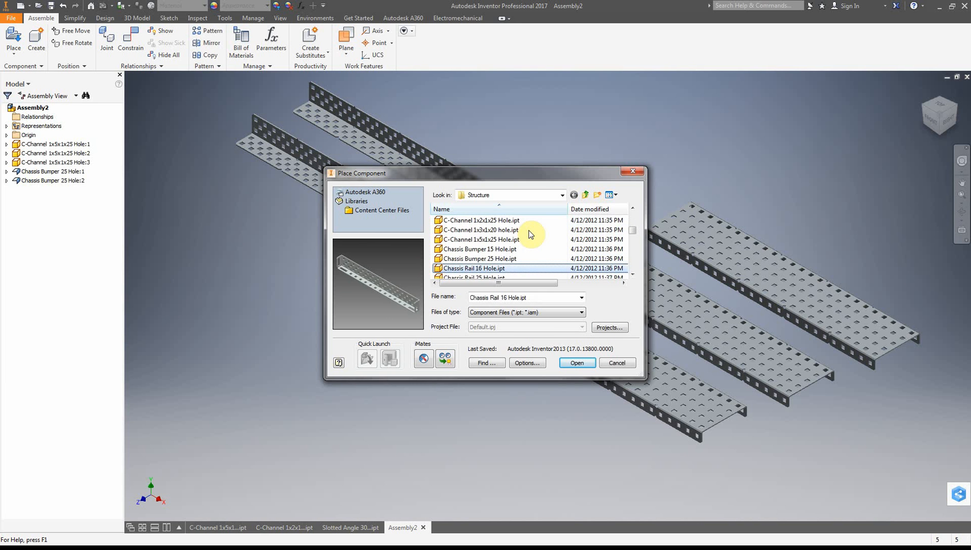
{"action": "scroll", "scroll_direction": "down", "scroll_amount": 3}
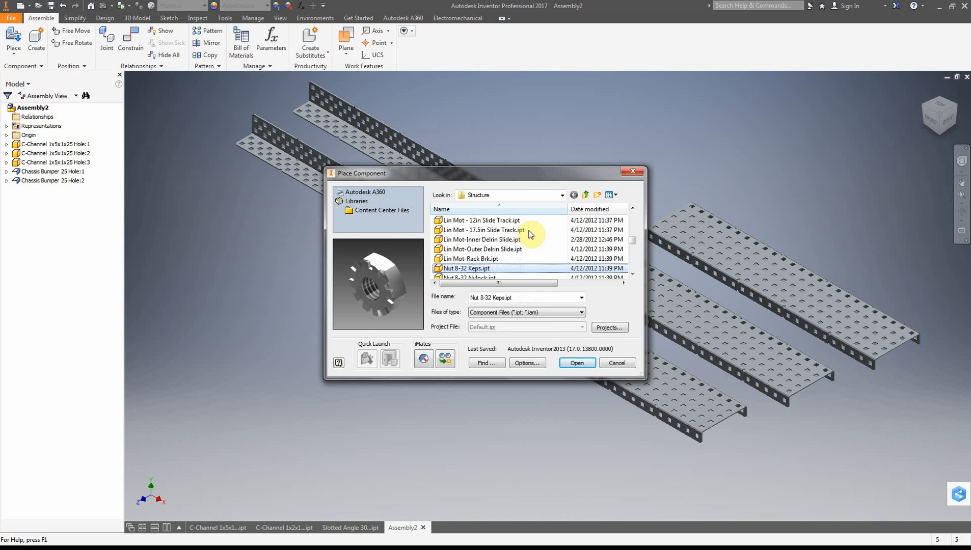
{"action": "scroll", "scroll_direction": "down", "scroll_amount": 3}
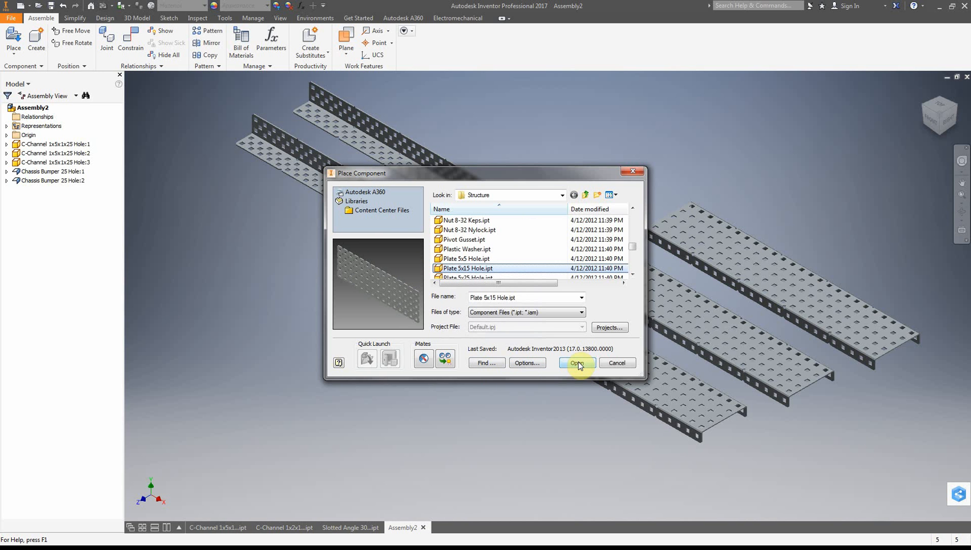
{"action": "left_click", "coordinate": [578, 363]}
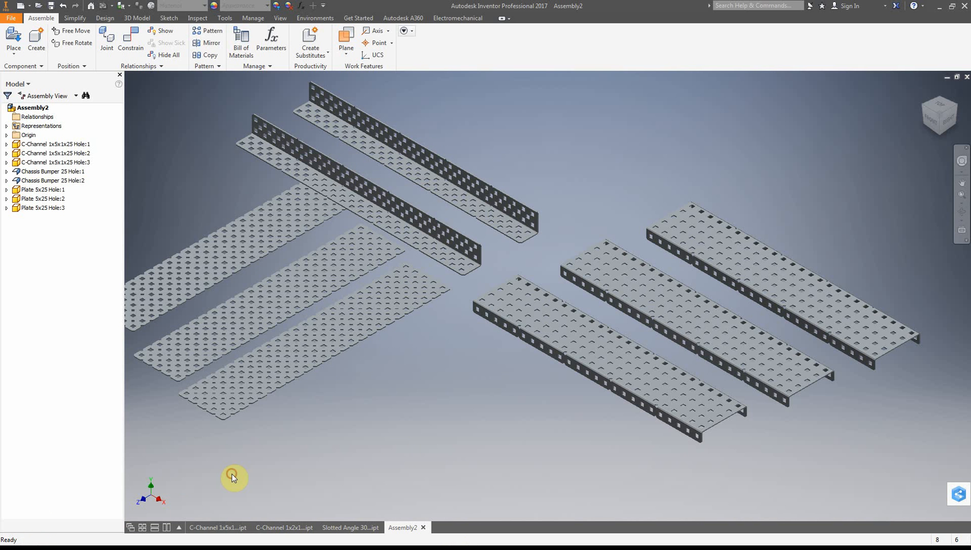
{"action": "mouse_move", "coordinate": [542, 487]}
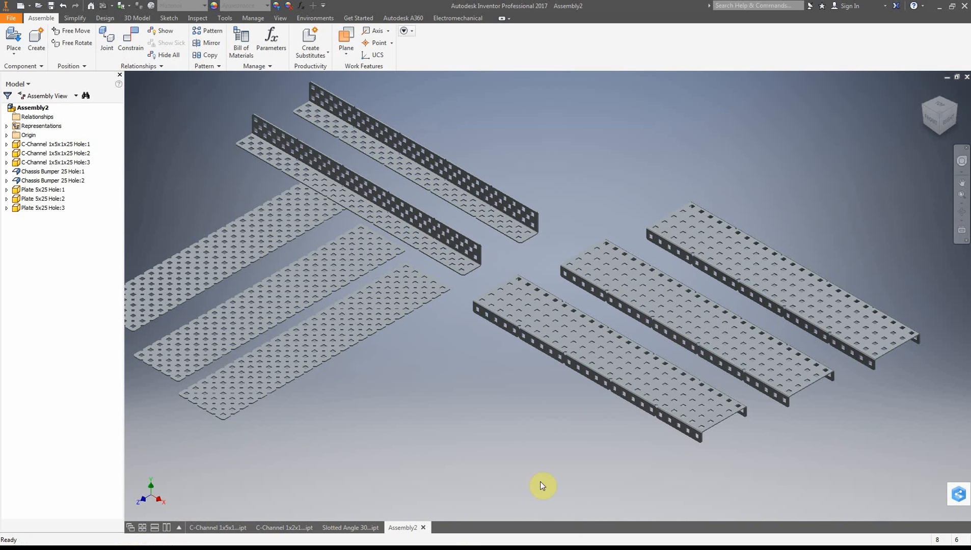
Drag the front C-channel slightly right and down, then restore down the Inventor window
{"action": "left_click", "coordinate": [846, 311]}
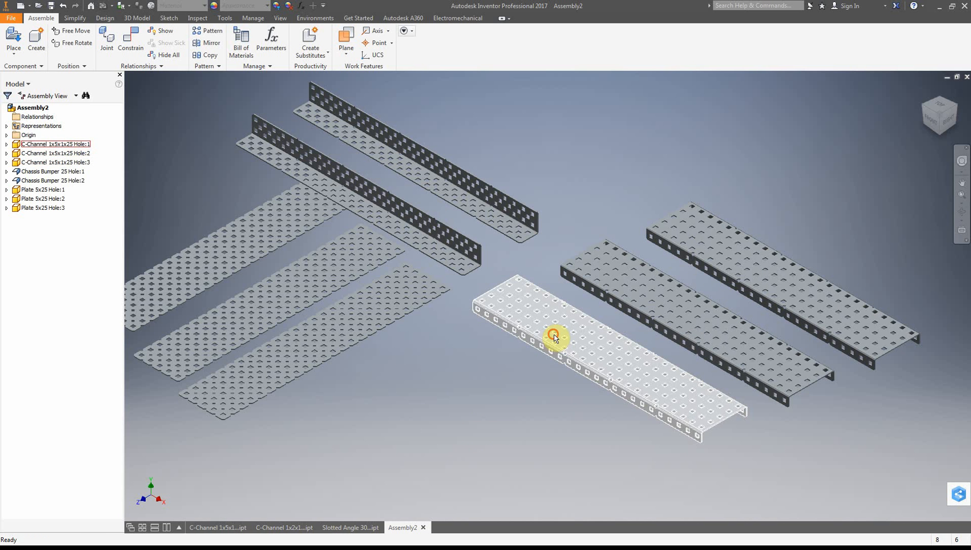
{"action": "left_click_drag", "start_coordinate": [554, 337], "coordinate": [674, 409]}
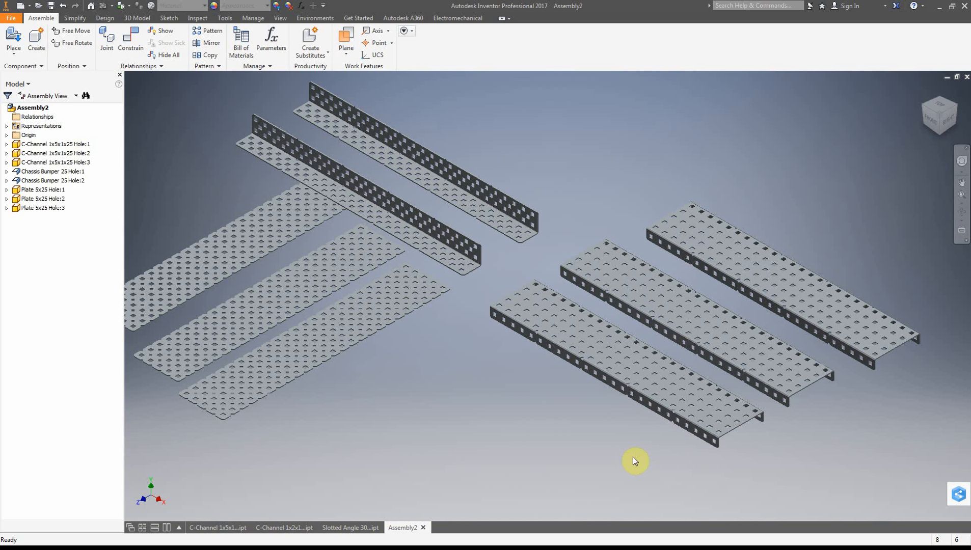
{"action": "left_click", "coordinate": [324, 291]}
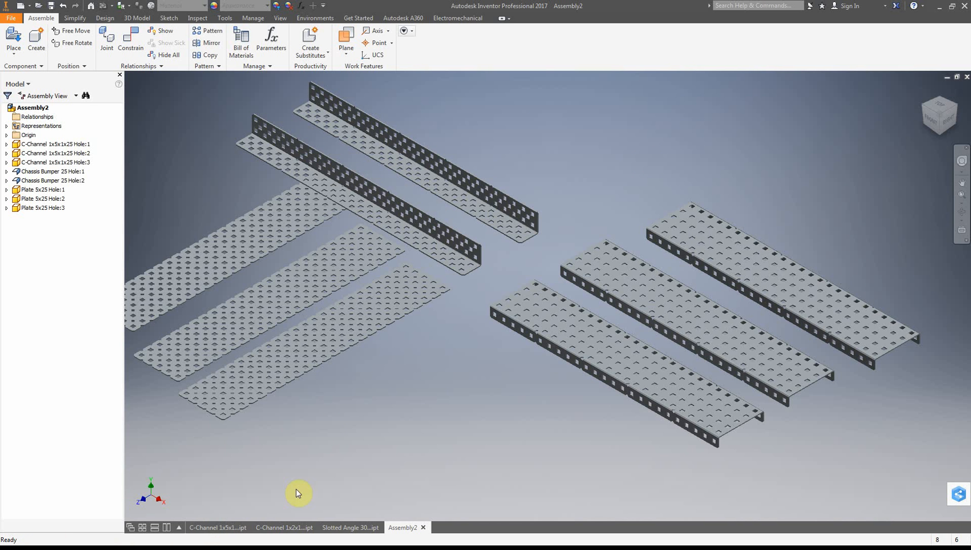
{"action": "mouse_move", "coordinate": [389, 480]}
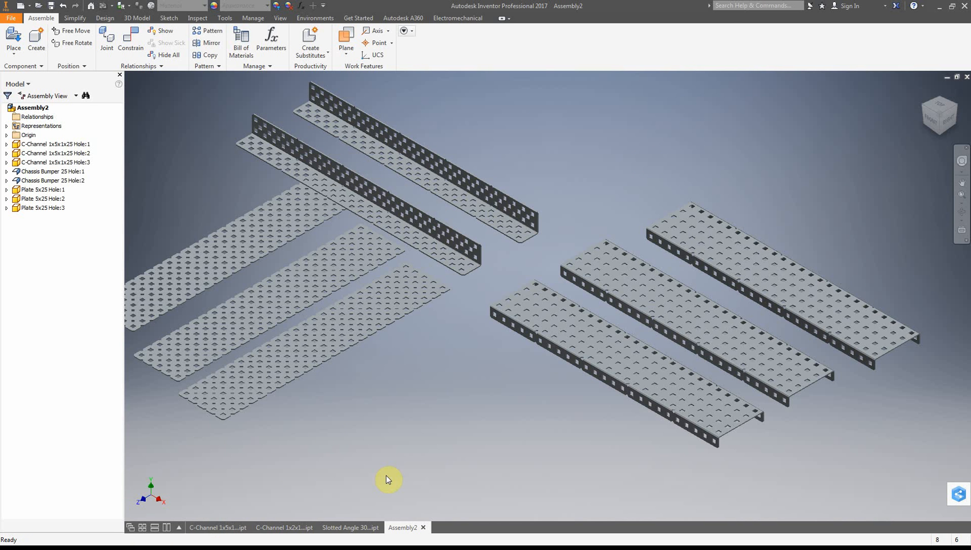
{"action": "mouse_move", "coordinate": [950, 6]}
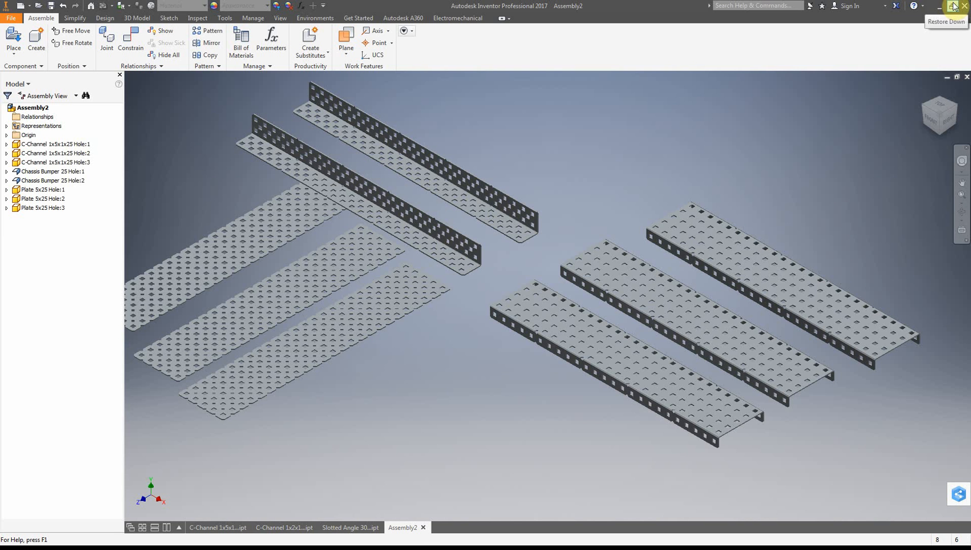
{"action": "left_click", "coordinate": [954, 6]}
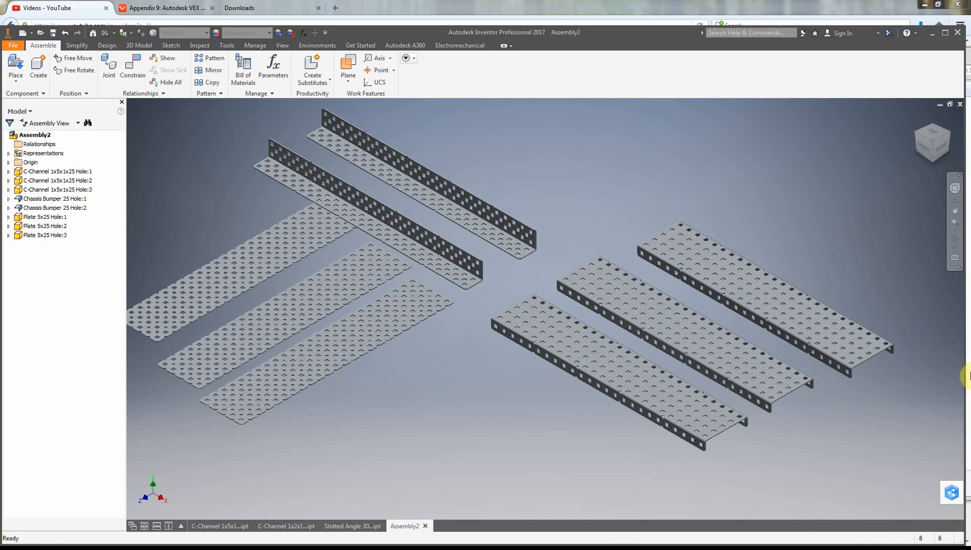